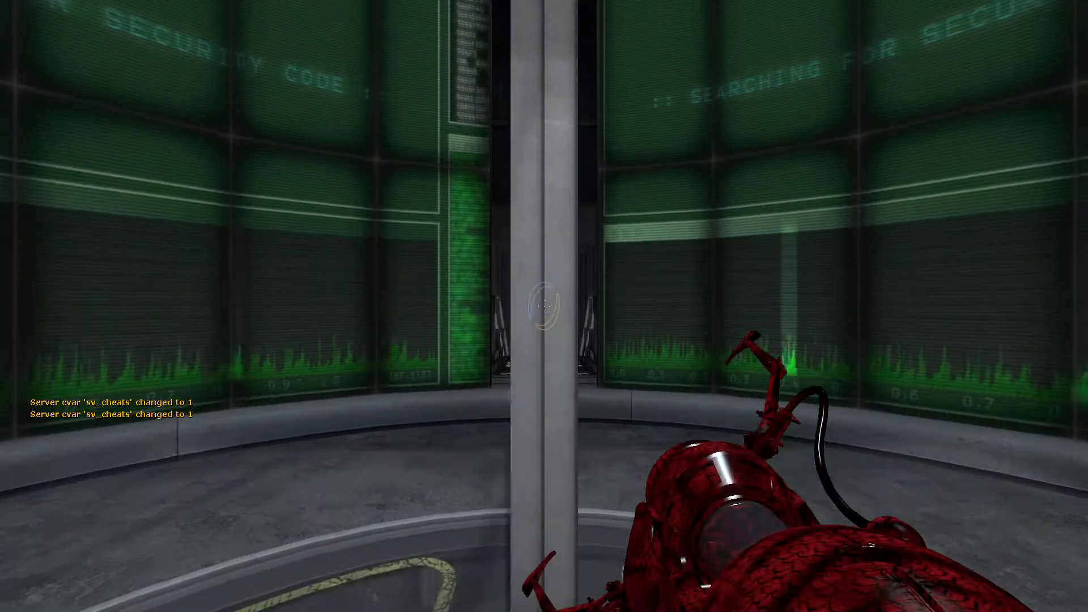
pyautogui.moveTo(544, 306)
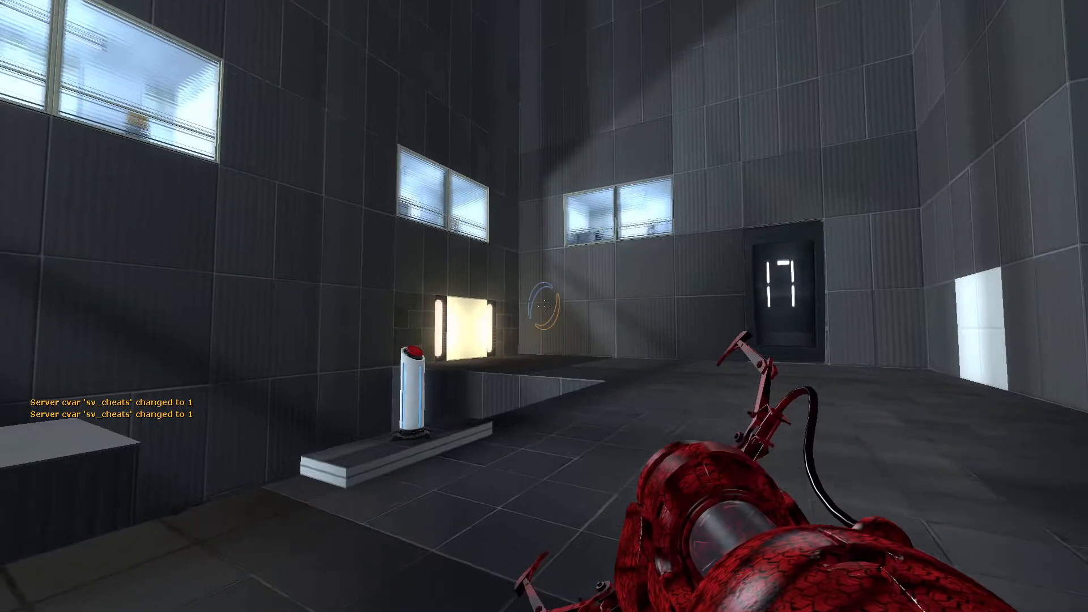
pyautogui.moveTo(544, 306)
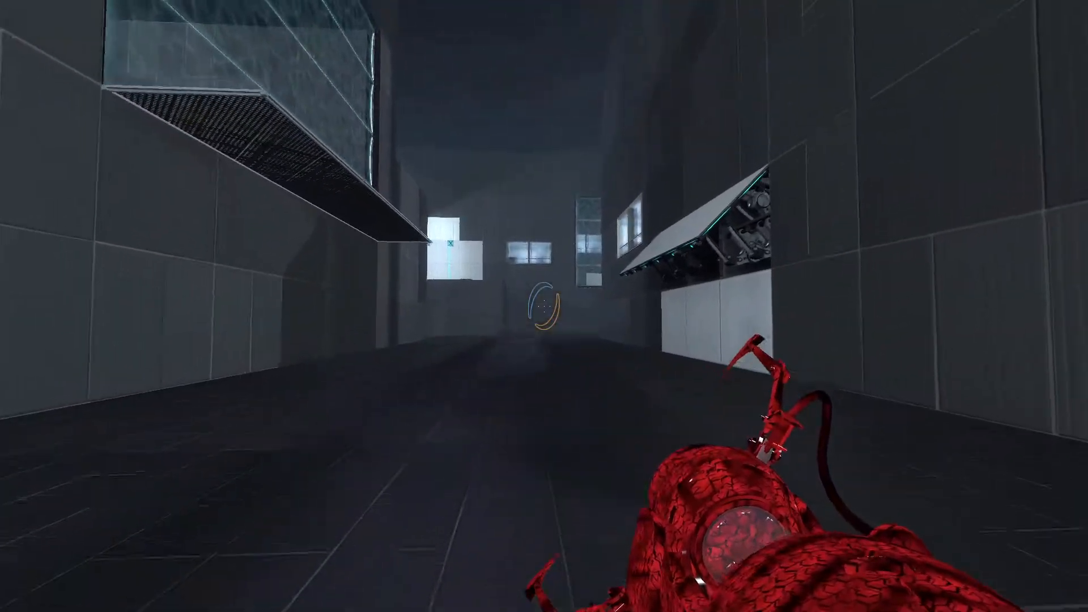
pyautogui.moveTo(544, 306)
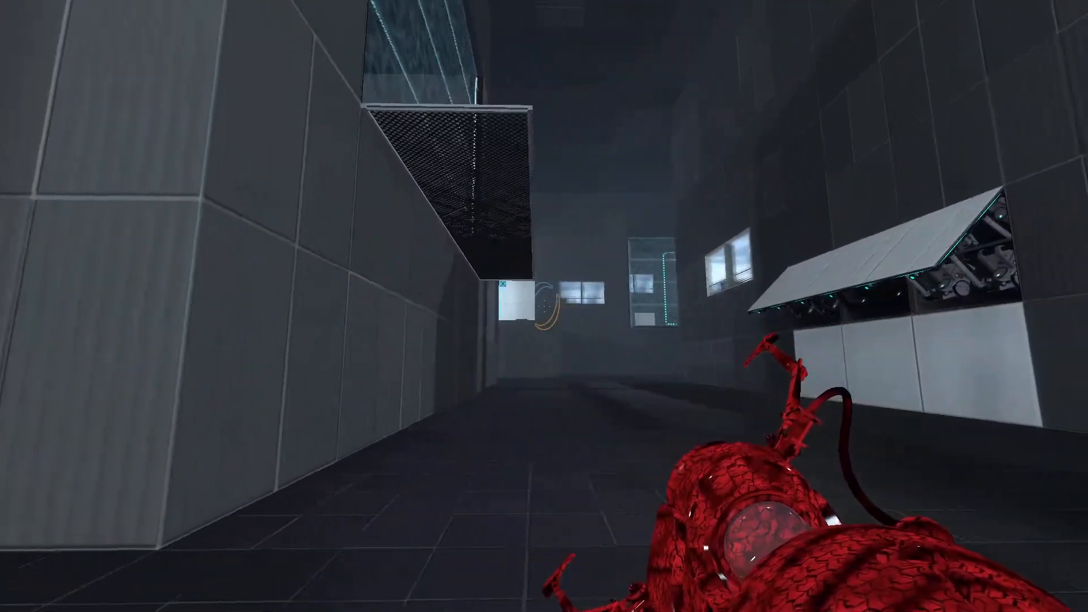
pyautogui.moveTo(544, 307)
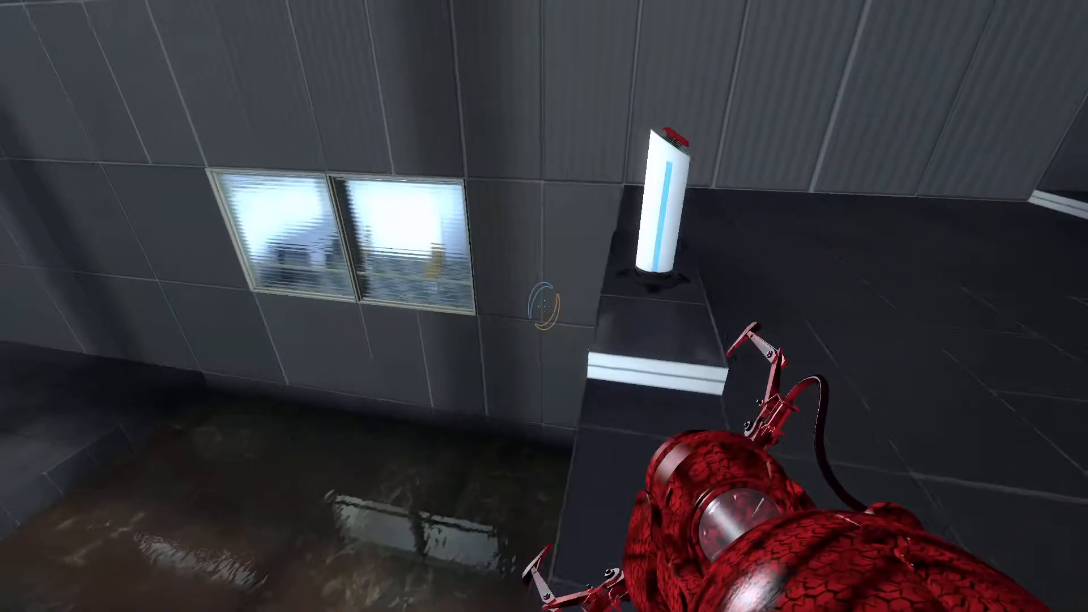
pyautogui.moveTo(544, 306)
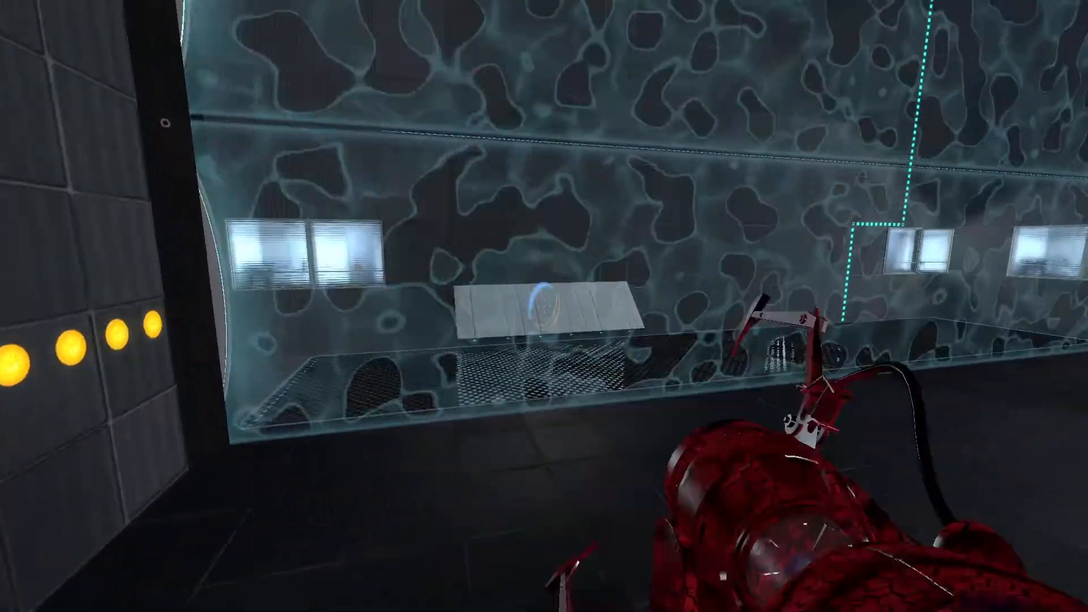
pyautogui.moveTo(545, 208)
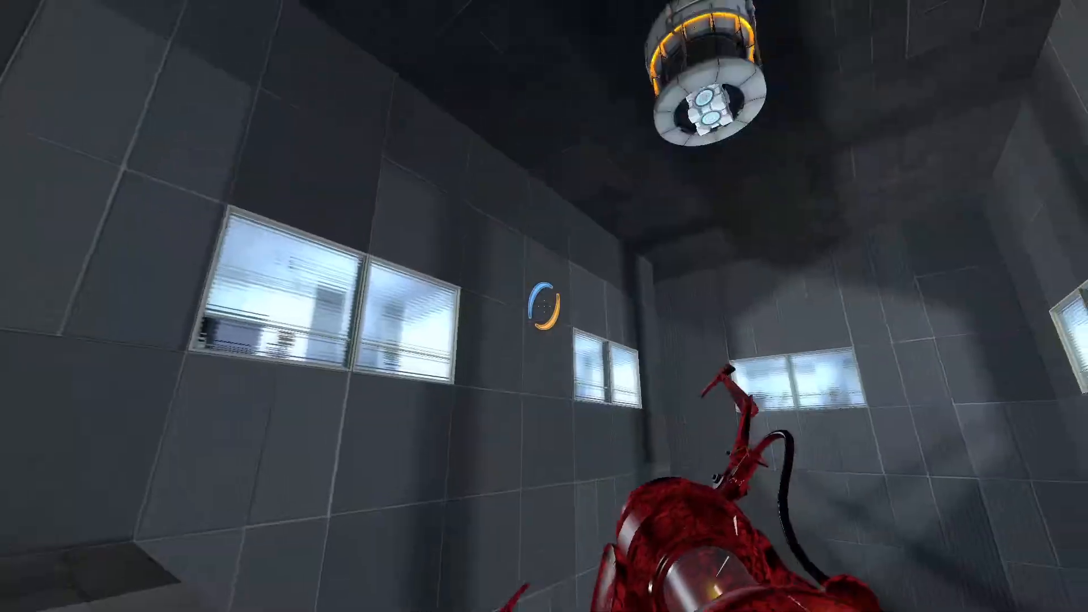
# - Shoot a blue portal onto the white panel wall in the cube dropper room
pyautogui.click(545, 306)
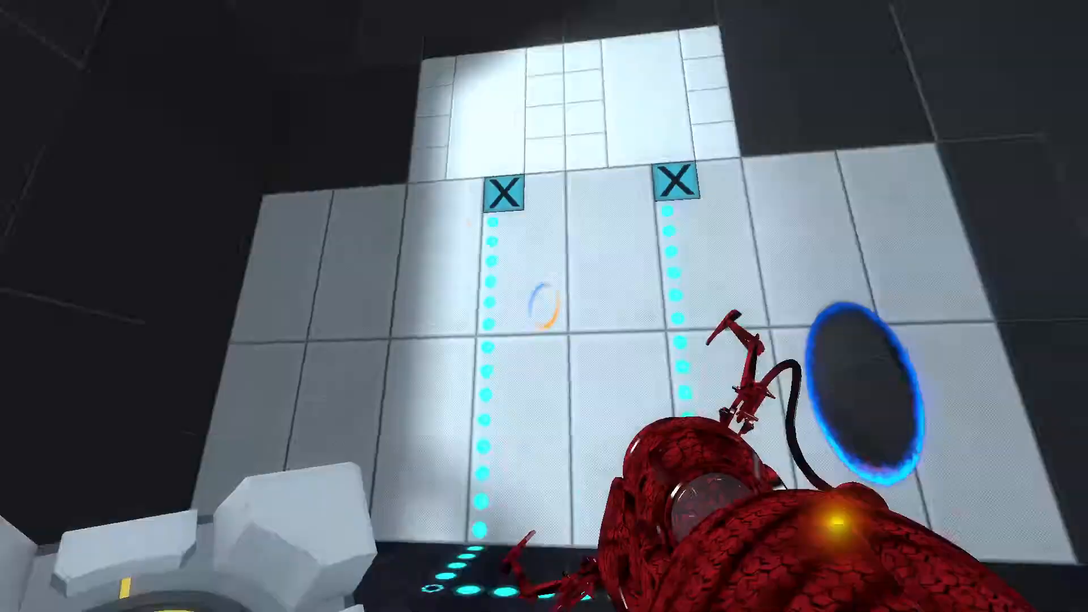
pyautogui.moveTo(545, 306)
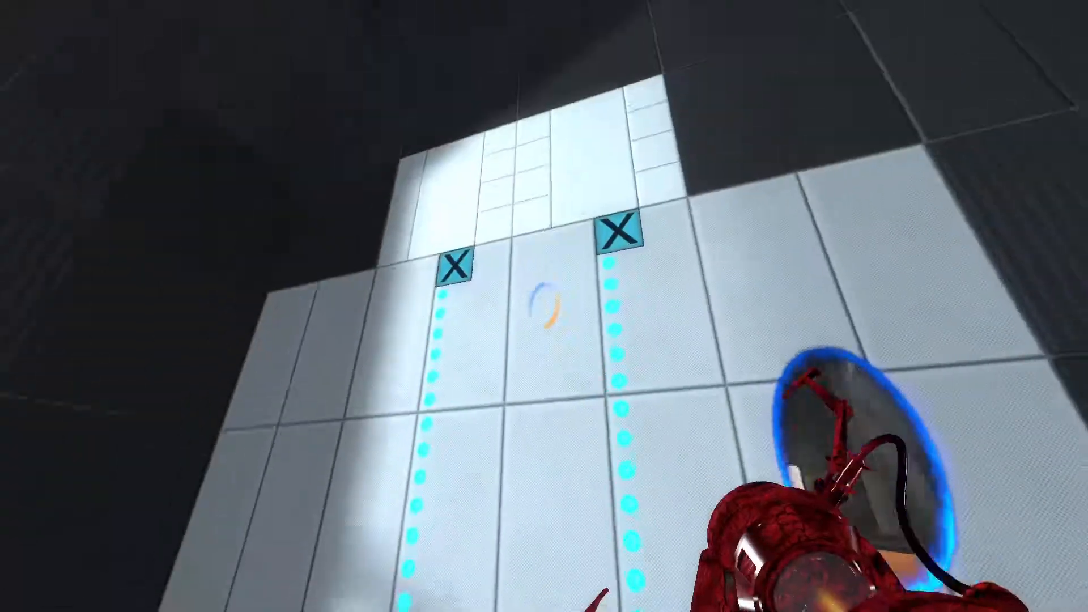
pyautogui.moveTo(544, 306)
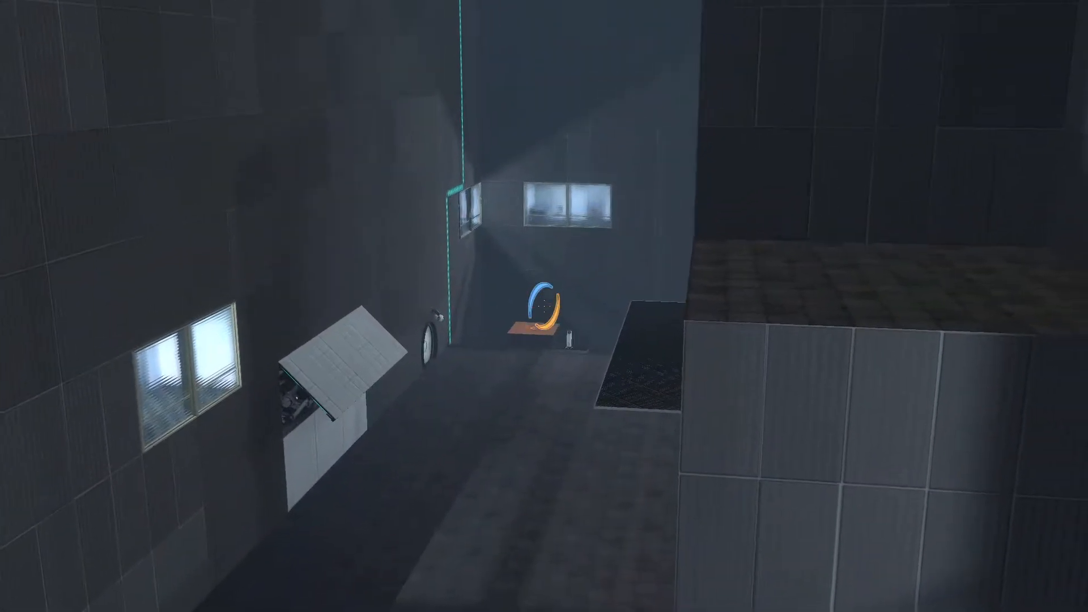
pyautogui.moveTo(544, 306)
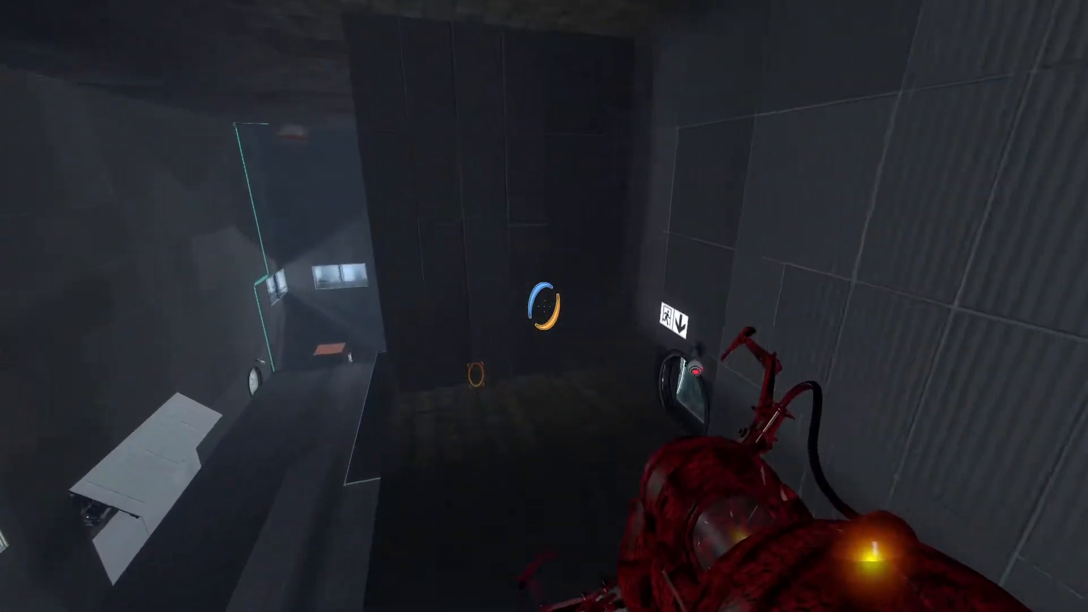
pyautogui.moveTo(544, 306)
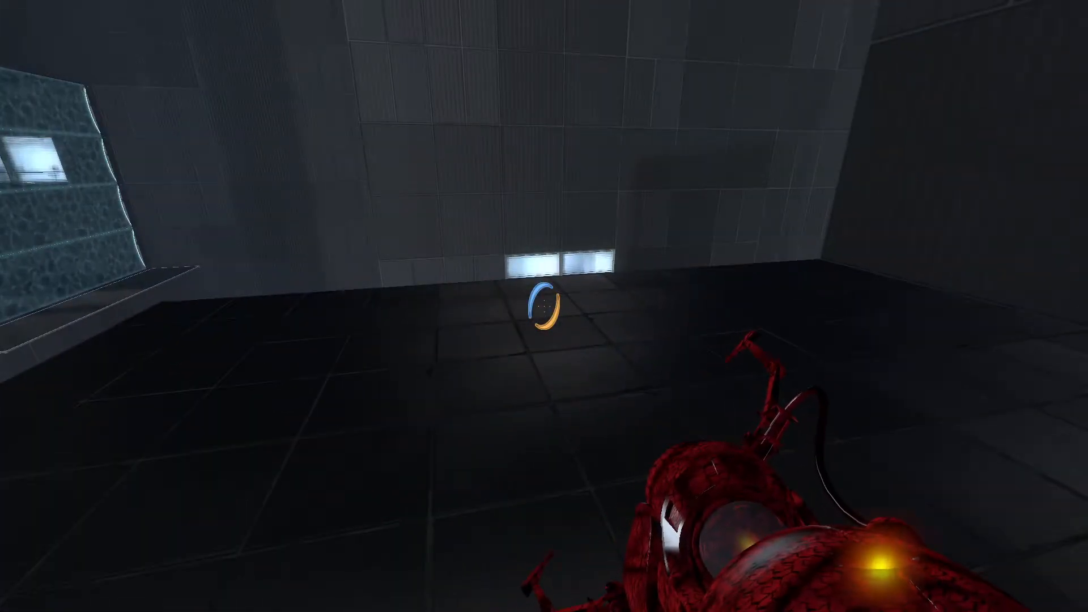
# - Walk forward into the hallway toward the round door with the running-figure sign
pyautogui.press('w')
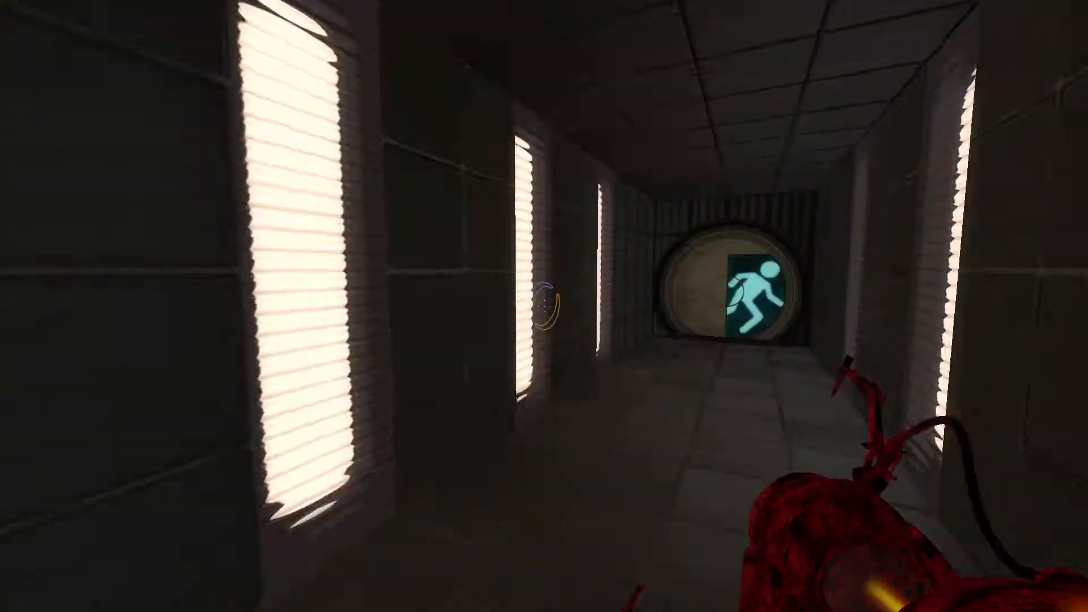